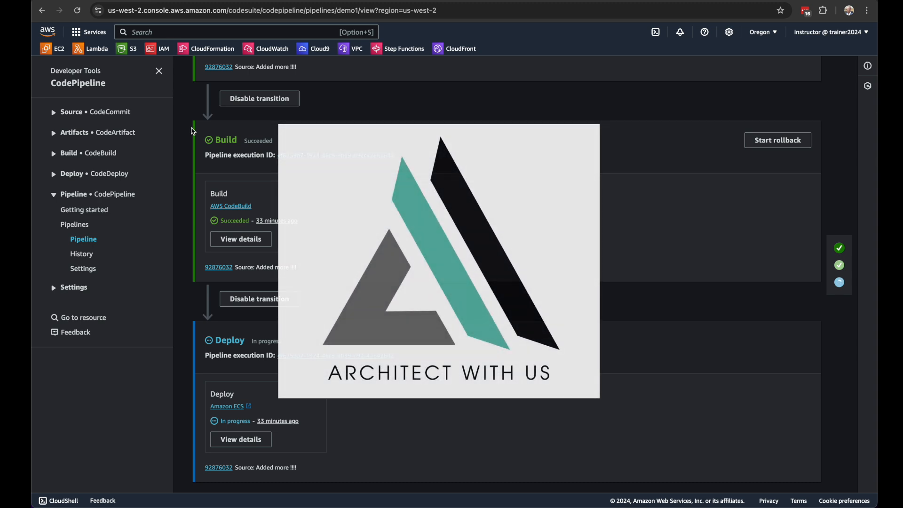
From the pipelines list, open demo_2 and scroll to its Deploy (ECS Blue/Green) stage
click(81, 253)
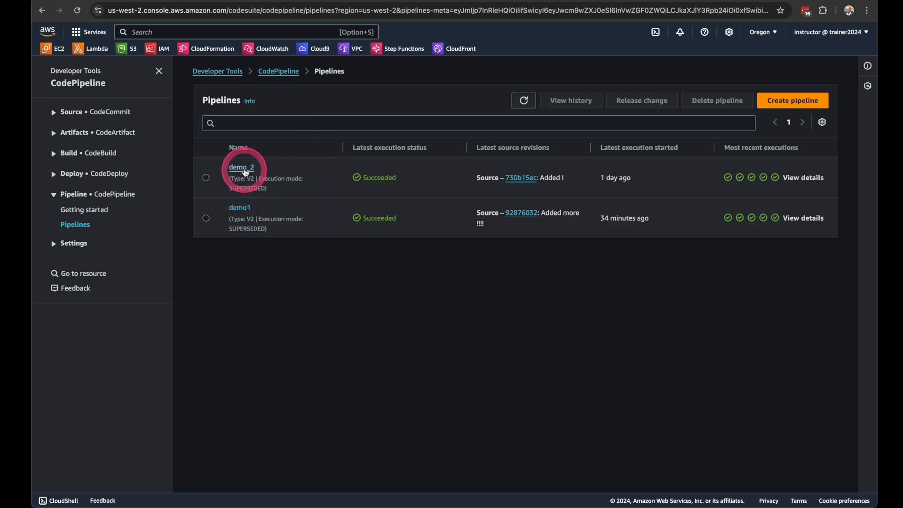
click(240, 167)
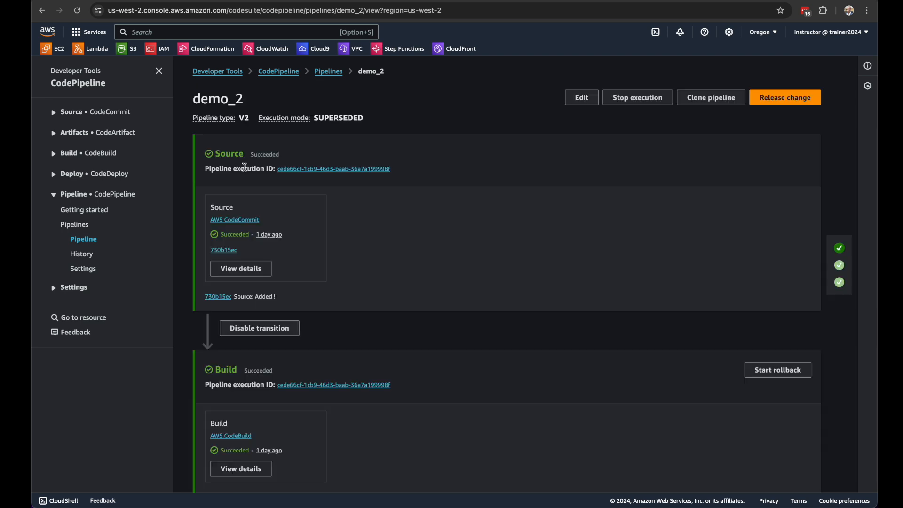
scroll(down, 3)
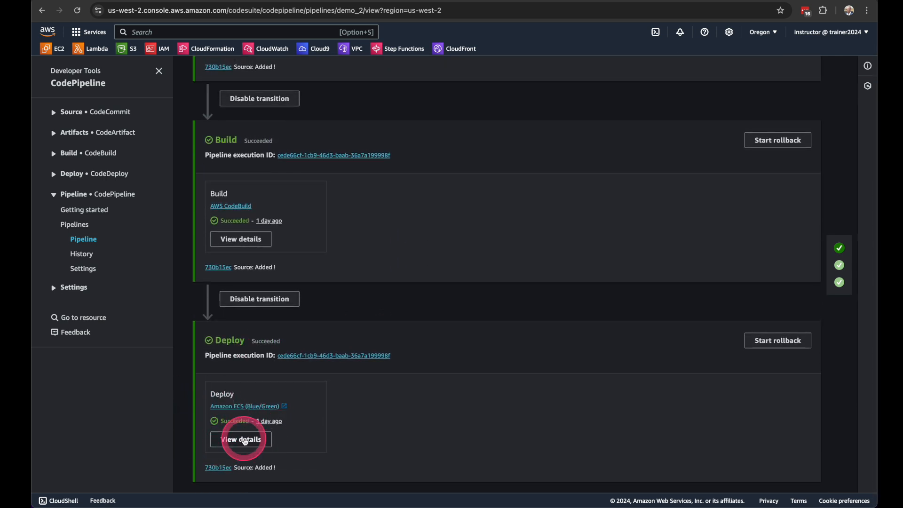
mouse_move(302, 439)
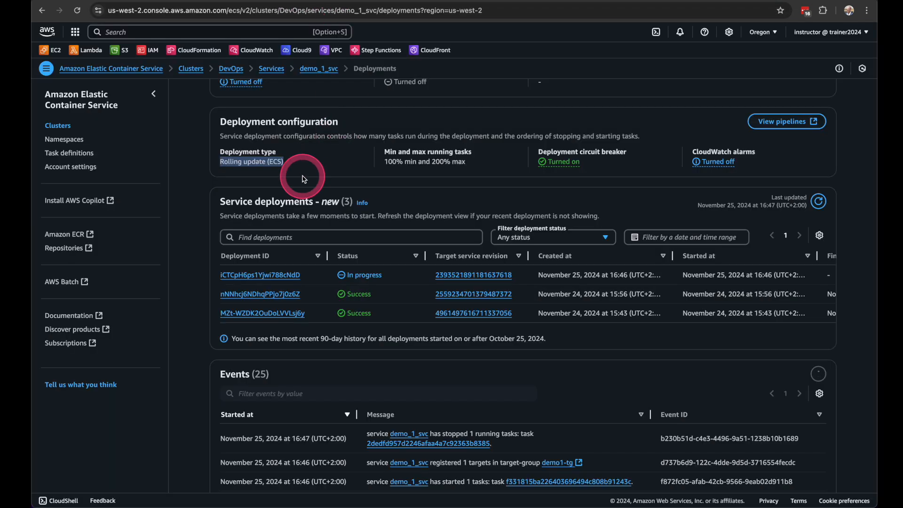
In the DevOps cluster, open demo_2_svc and expand its load balancer health details
click(230, 67)
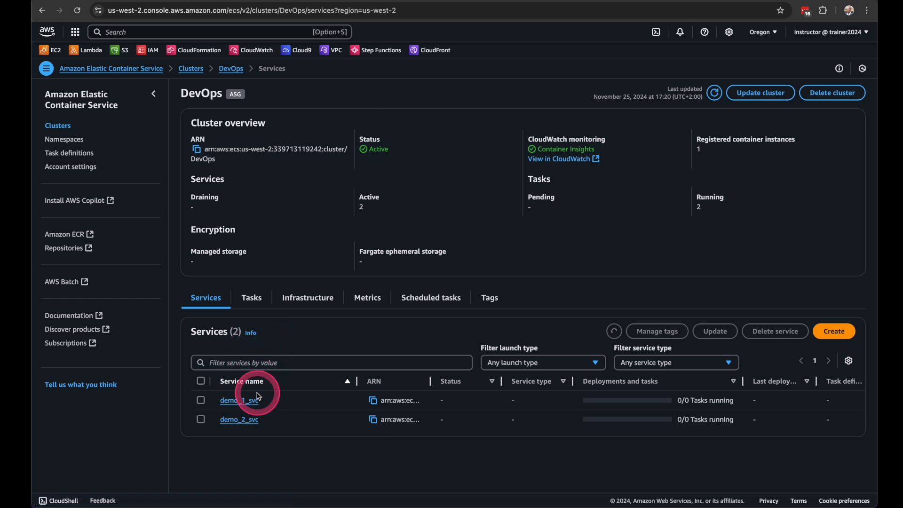
click(238, 419)
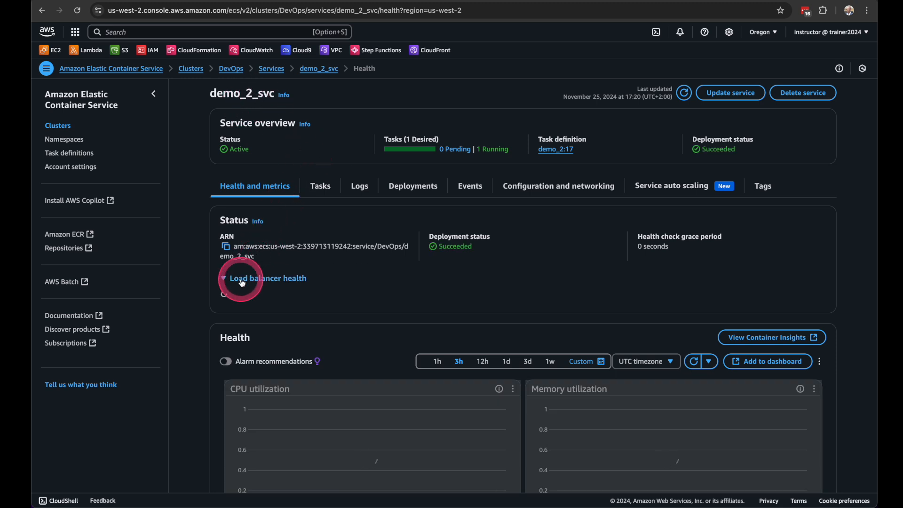
click(266, 278)
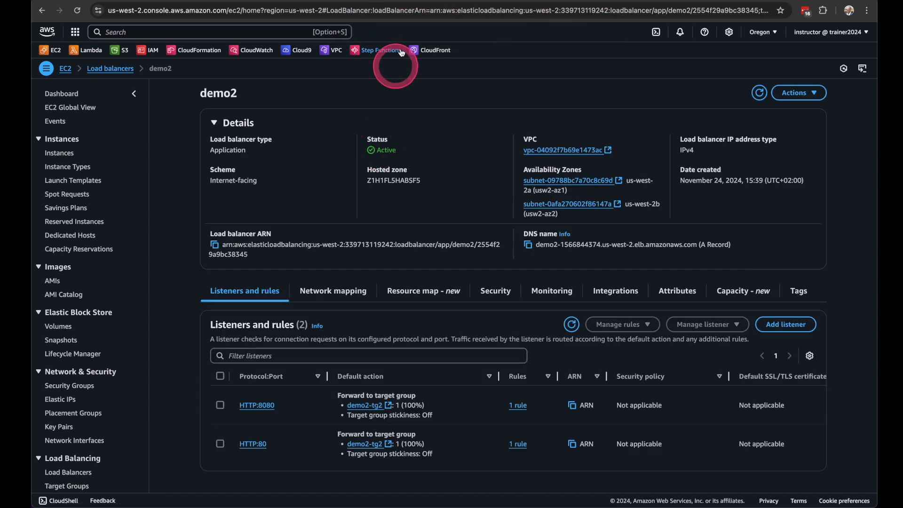
mouse_move(492, 236)
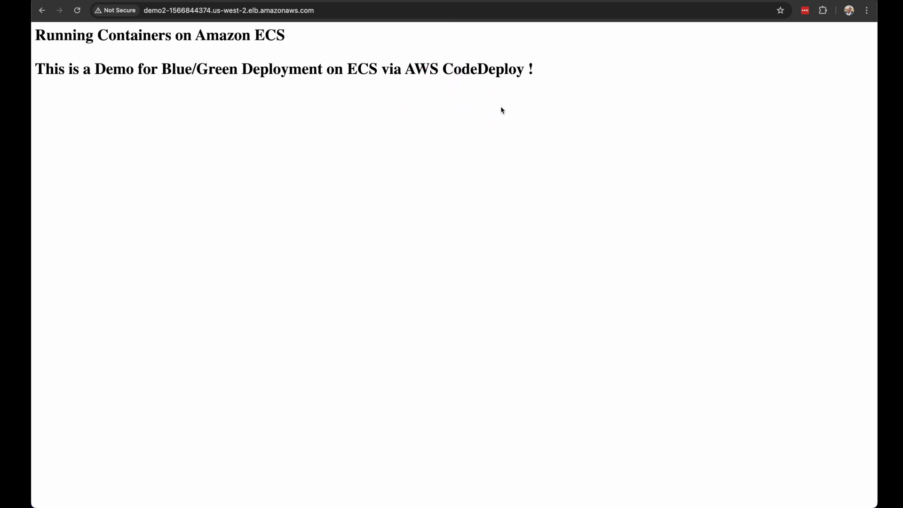
On the demo2 site, highlight the Blue/Green Deployment on ECS via AWS CodeDeploy heading
click(167, 68)
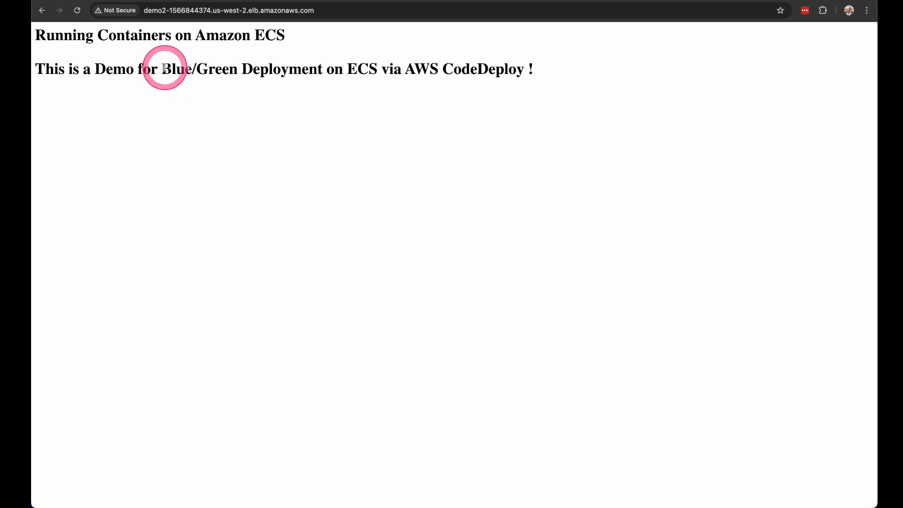
drag(163, 68, 322, 68)
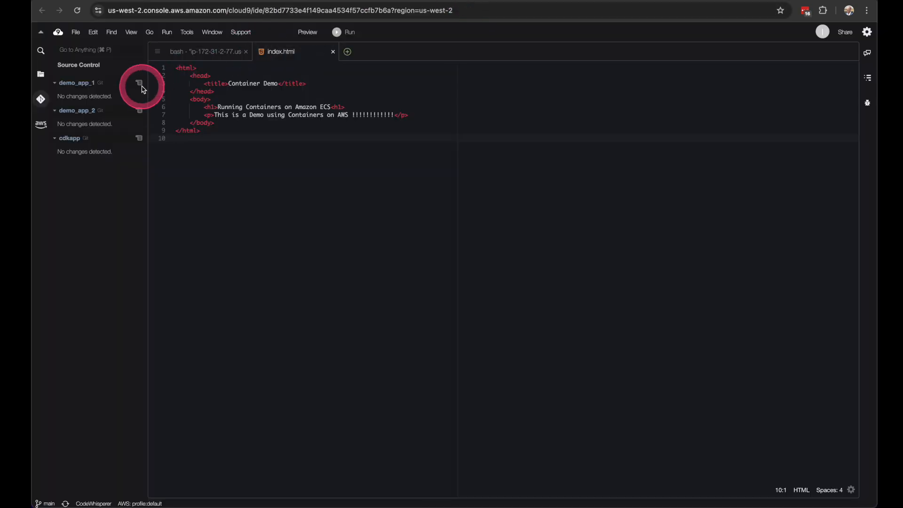
In demo_app_2's index.html, append '!!!!!!!!!!!!' to the <p> message line
click(40, 74)
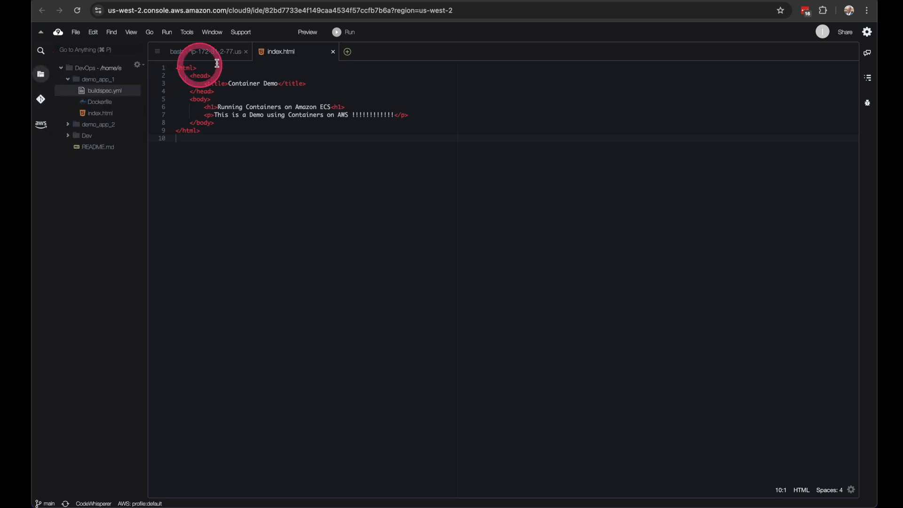
click(204, 51)
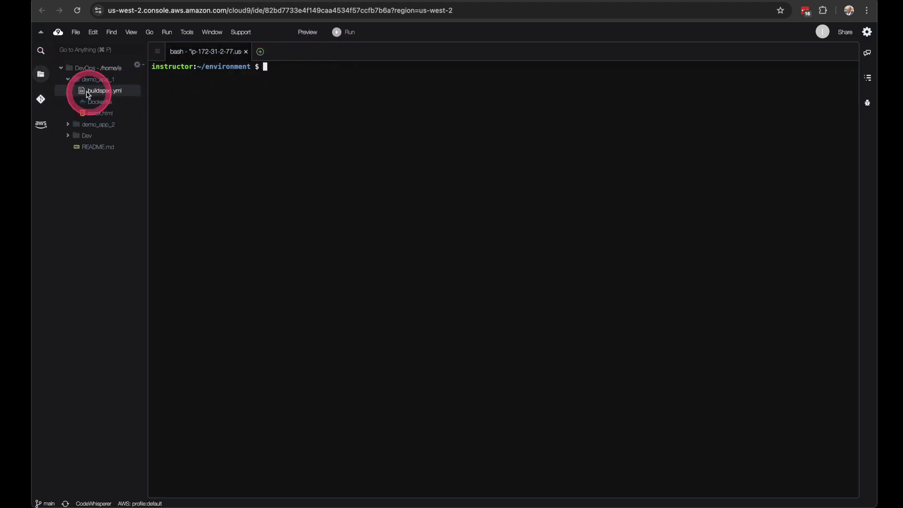
click(97, 90)
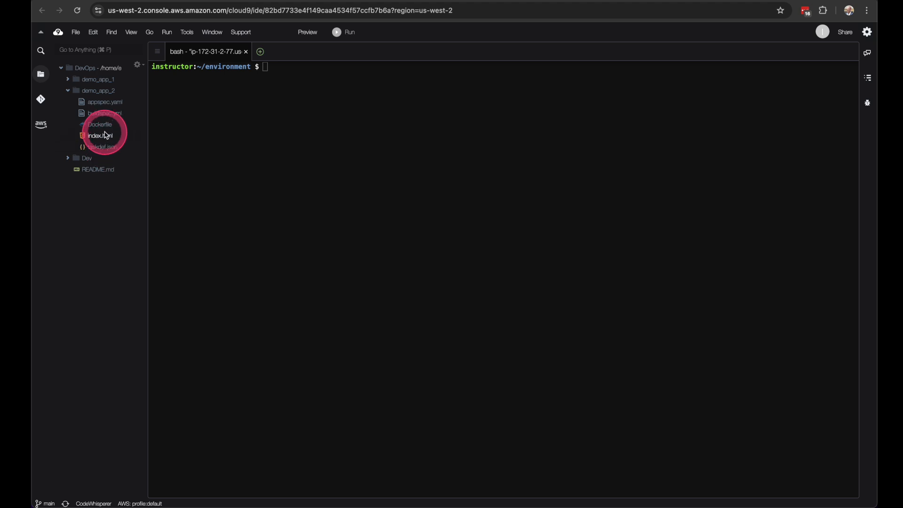
double_click(98, 135)
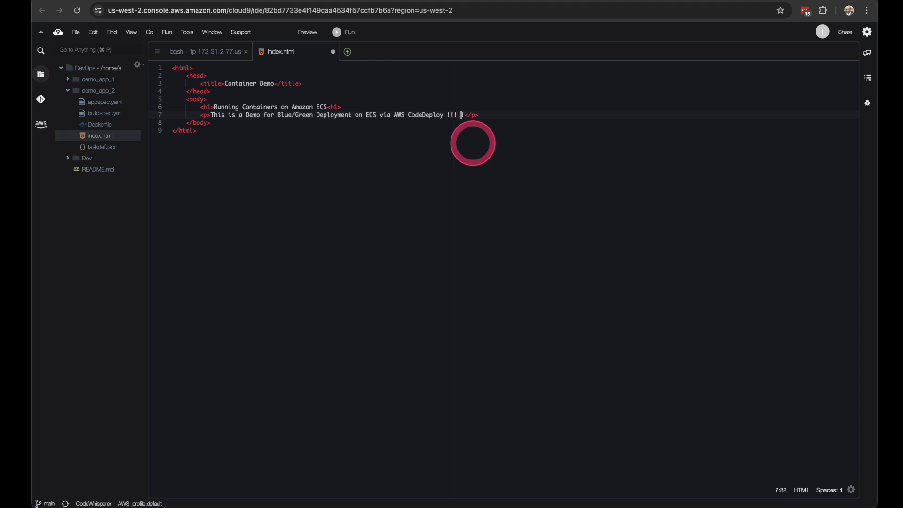
text(!!!!!!!!!!!!)
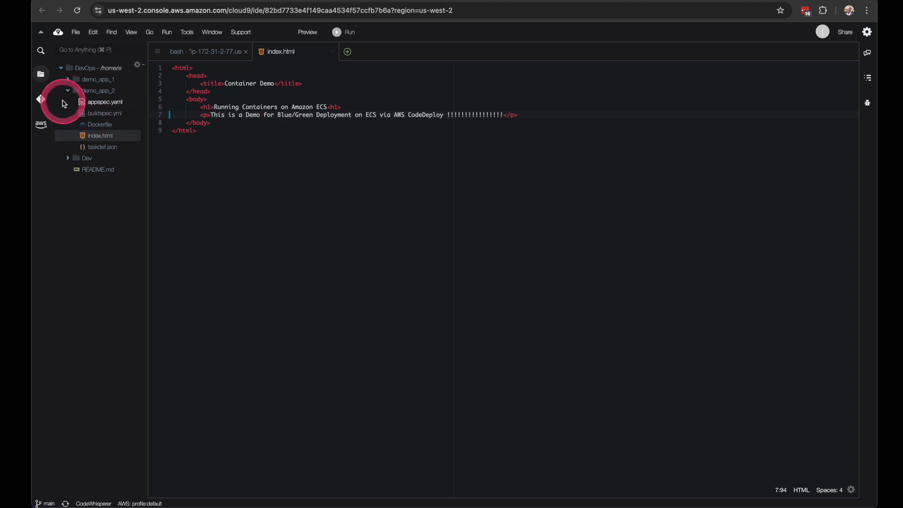
Stage the modified index.html and enter the commit message 'I Added more'
click(40, 98)
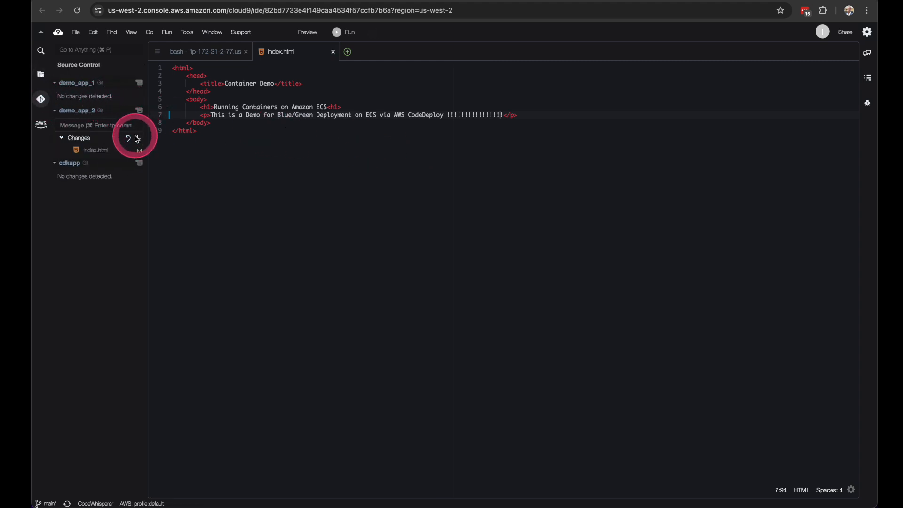
click(136, 139)
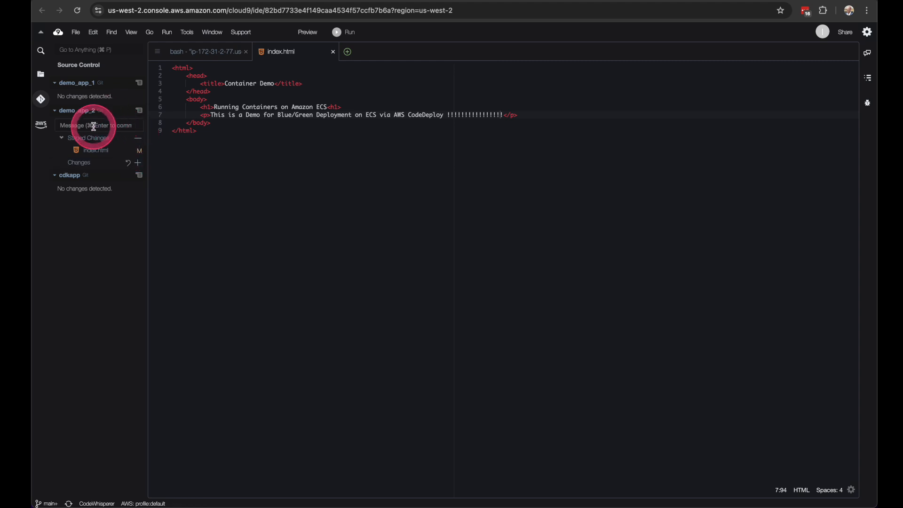
text(I Added mor)
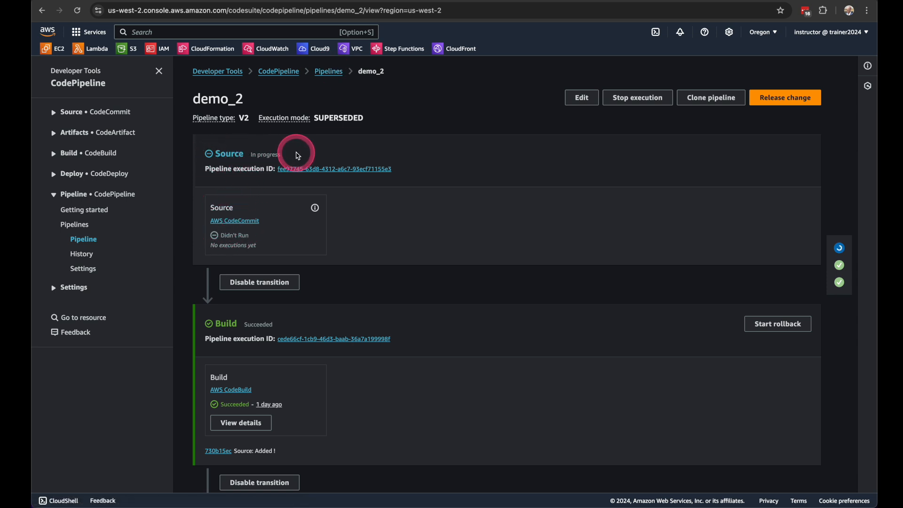
Scroll the demo_2 pipeline to follow the Source and Build stages for the new commit
scroll(down, 3)
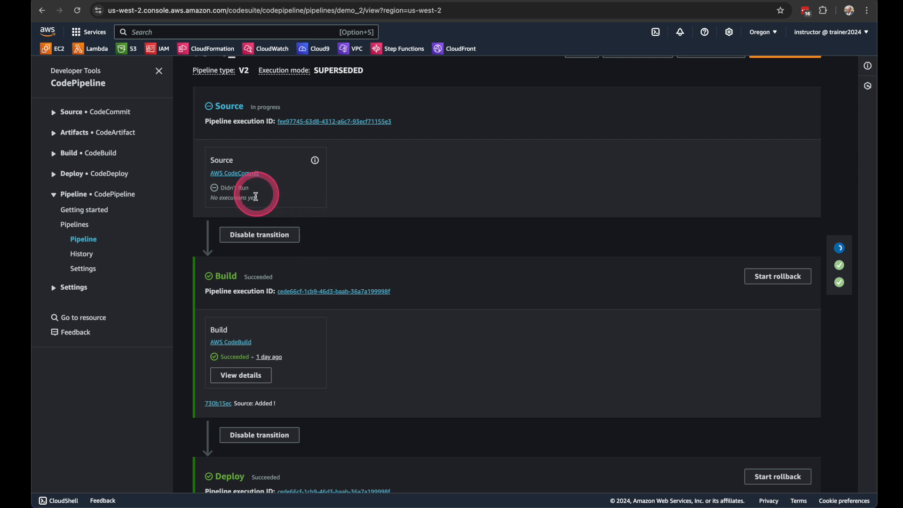
mouse_move(273, 204)
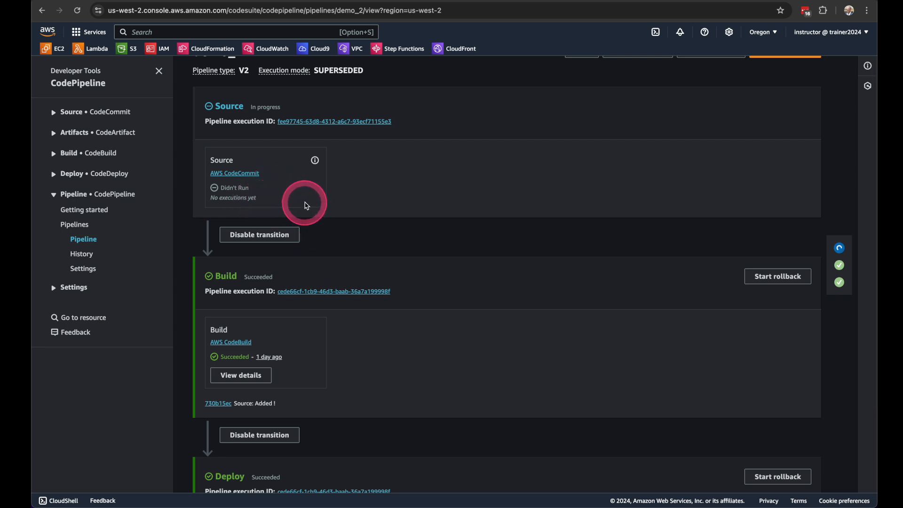
scroll(down, 3)
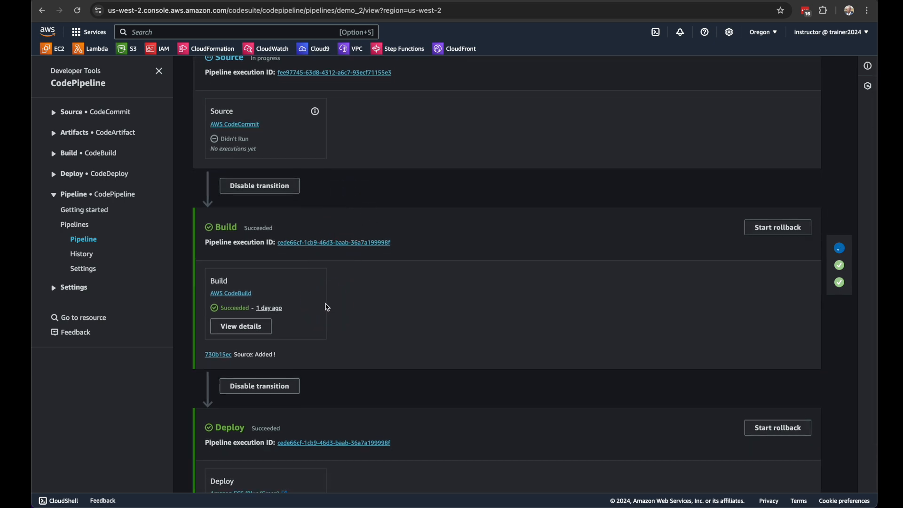
scroll(down, 3)
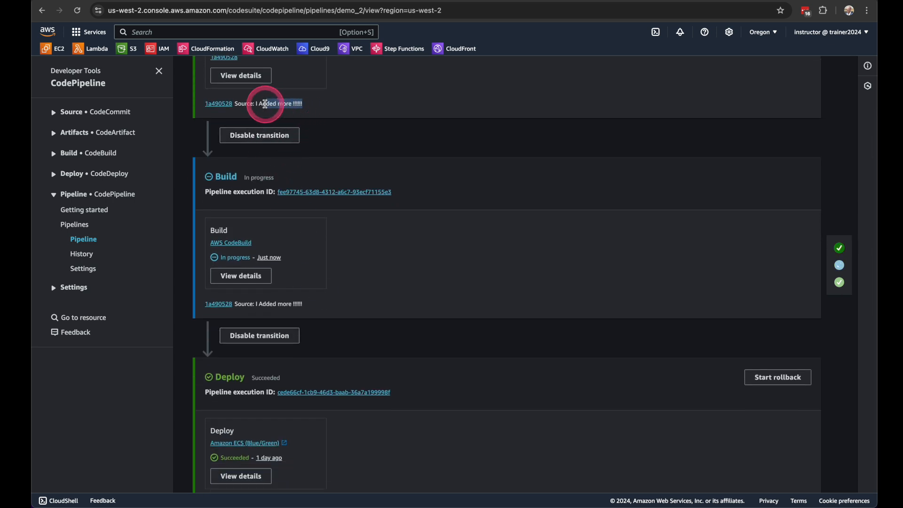
scroll(down, 3)
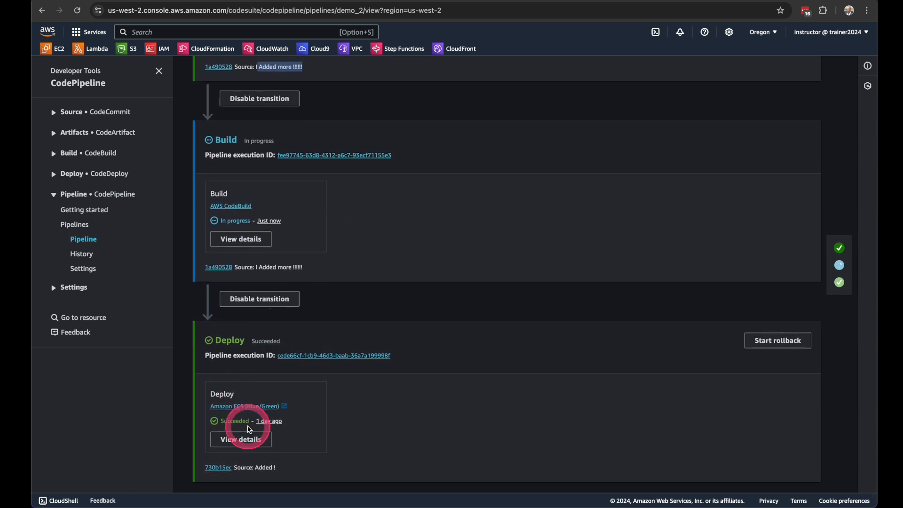
mouse_move(334, 148)
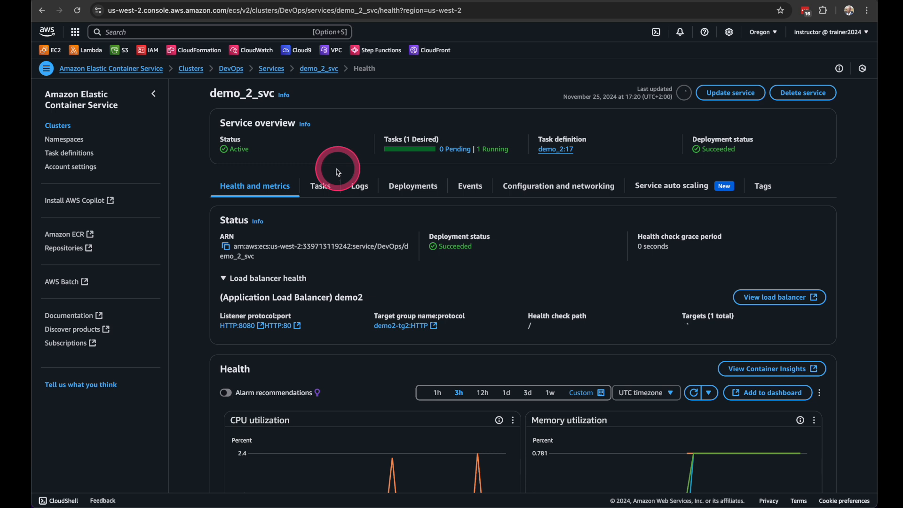
View demo_2_svc's Deployments and refresh the blue/green task set progress repeatedly
click(412, 185)
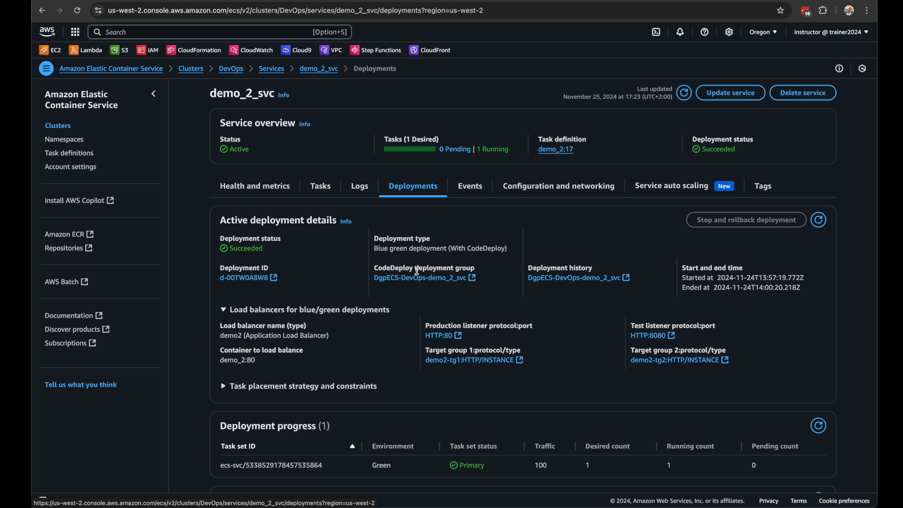
click(244, 277)
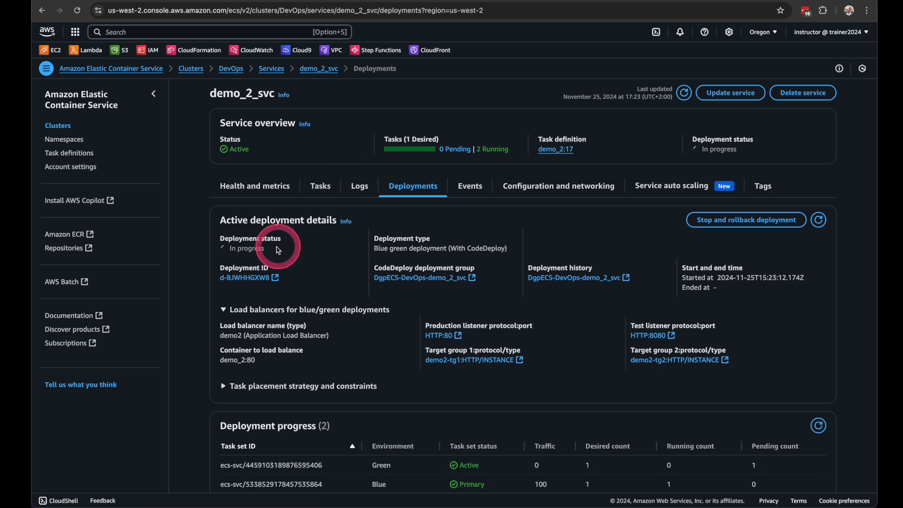
scroll(down, 3)
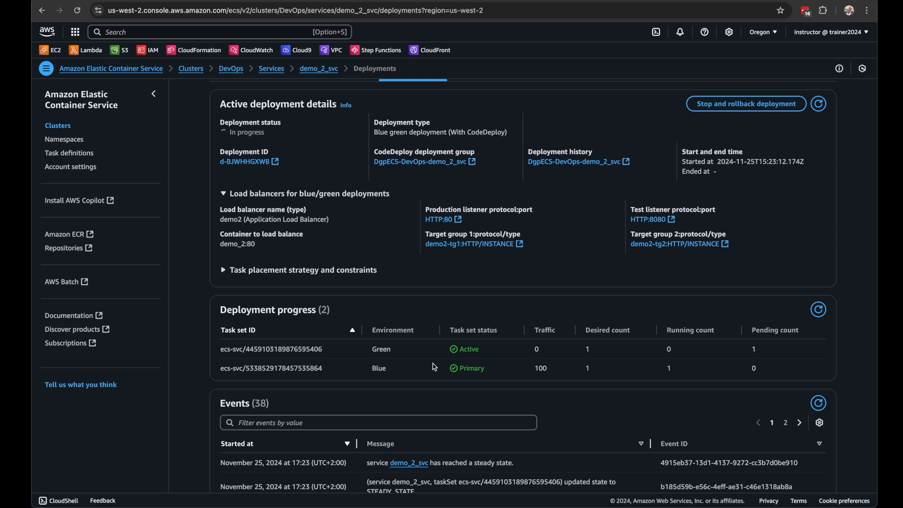
click(624, 384)
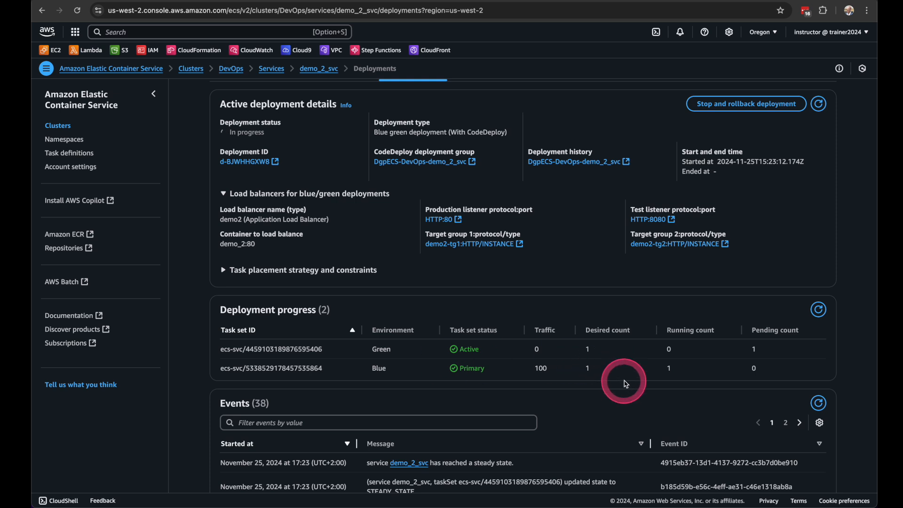
click(818, 309)
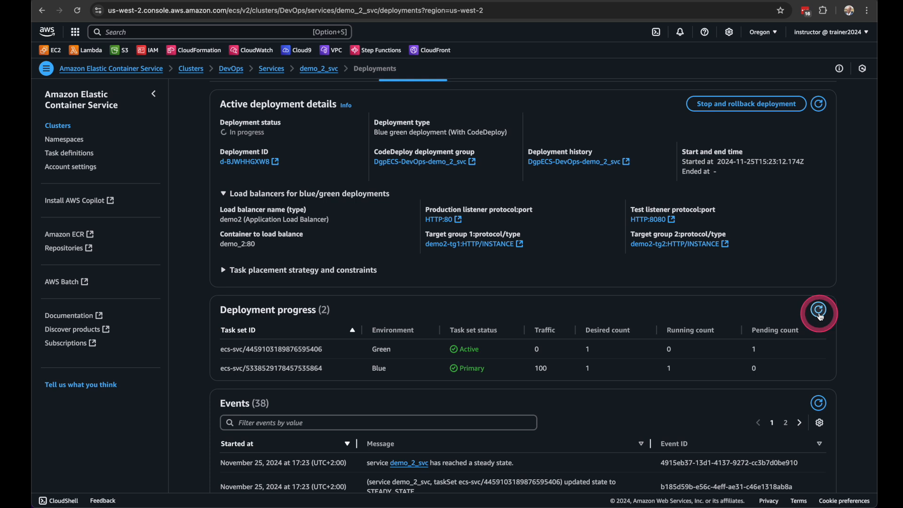
click(817, 309)
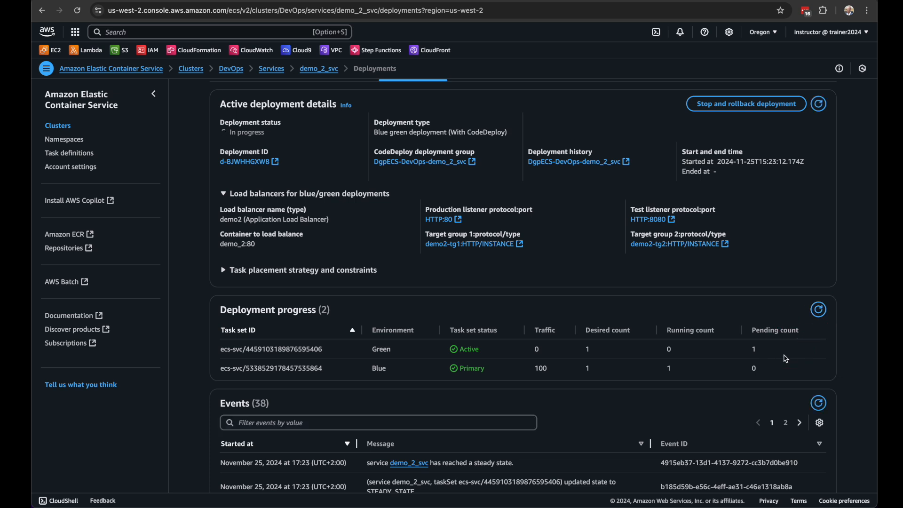
click(818, 309)
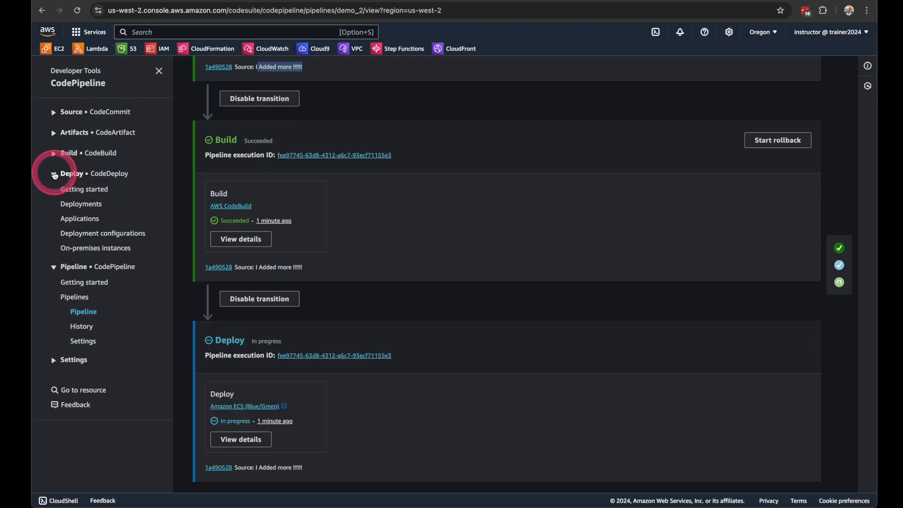
From CodeDeploy's Deployments list, open the in-progress deployment d-BJWHHGXW8
click(80, 203)
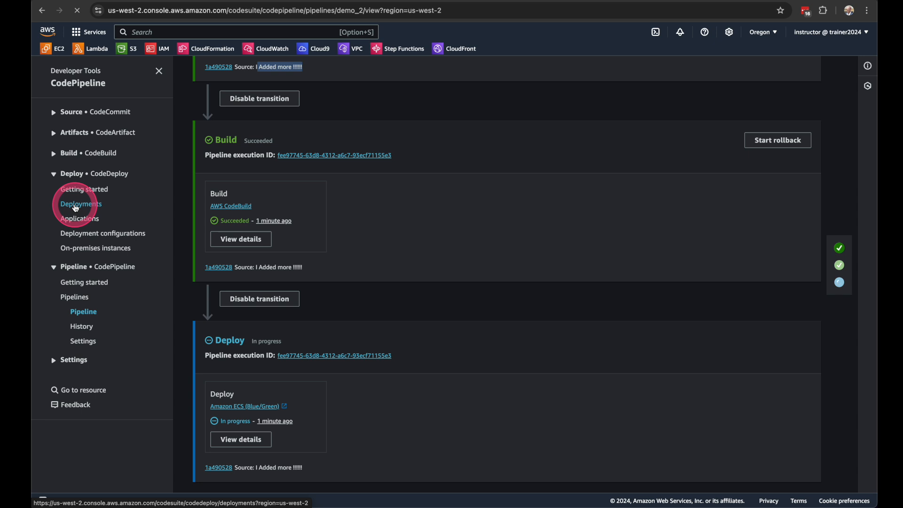
click(80, 203)
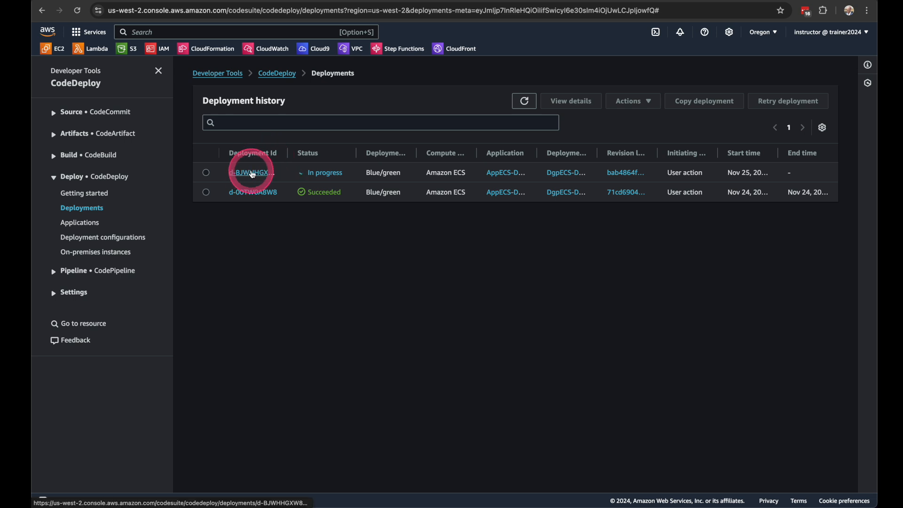
click(251, 172)
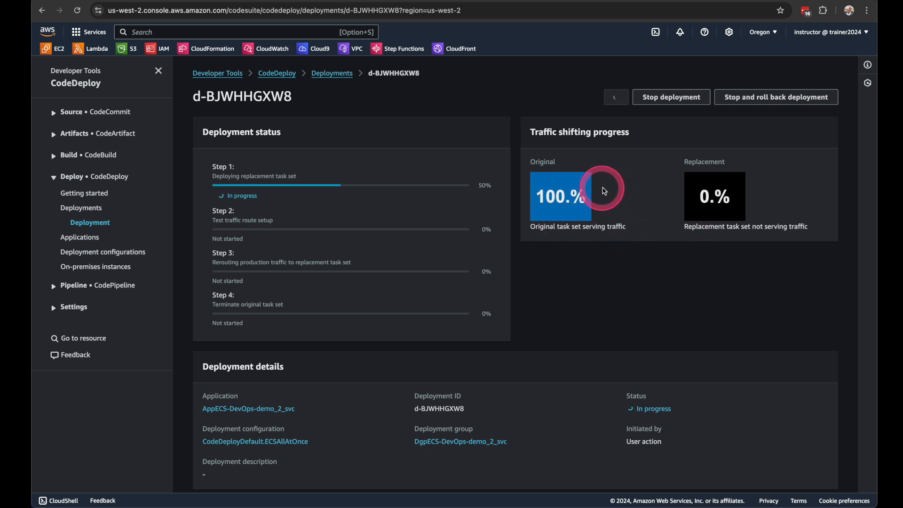
mouse_move(699, 219)
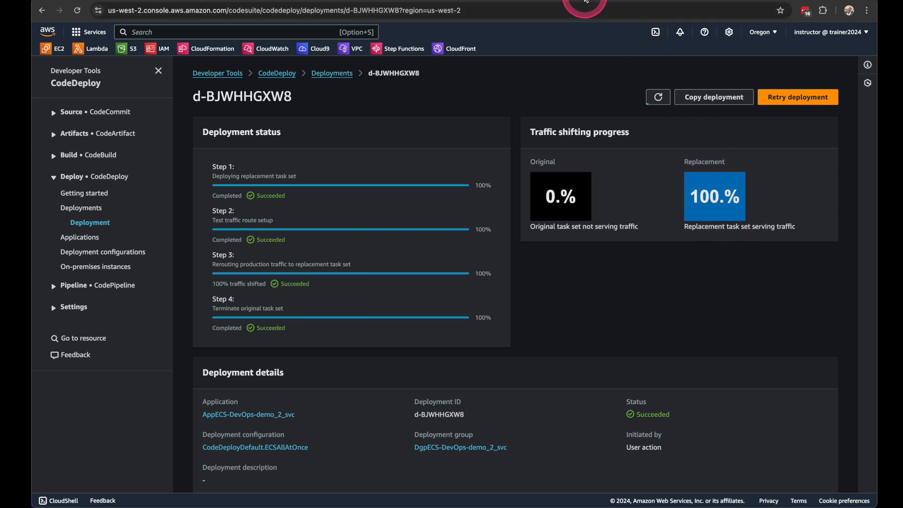
After the deployment succeeds, highlight the Step 3 production traffic rerouting text
click(657, 97)
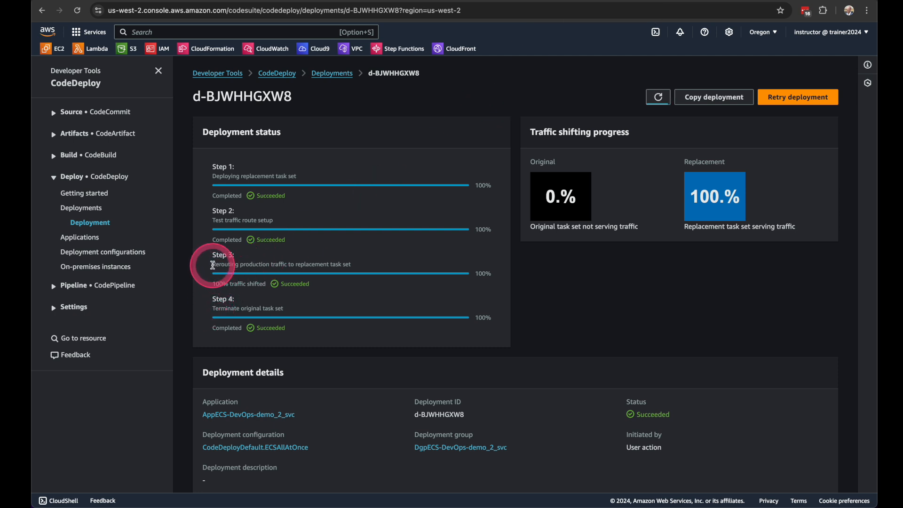
double_click(230, 264)
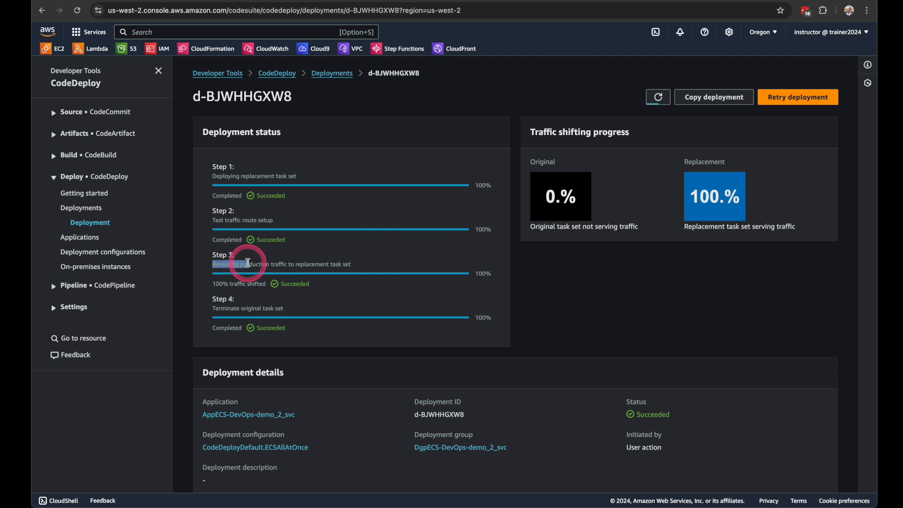